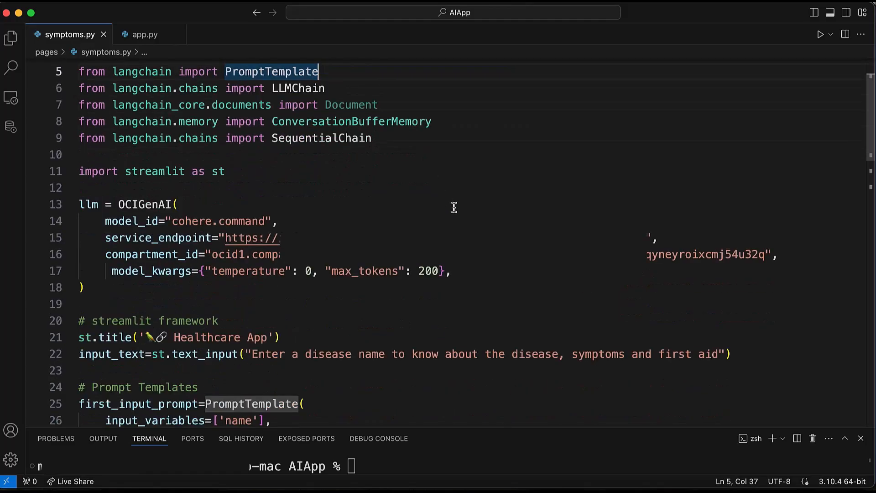
pyautogui.scroll(-3)
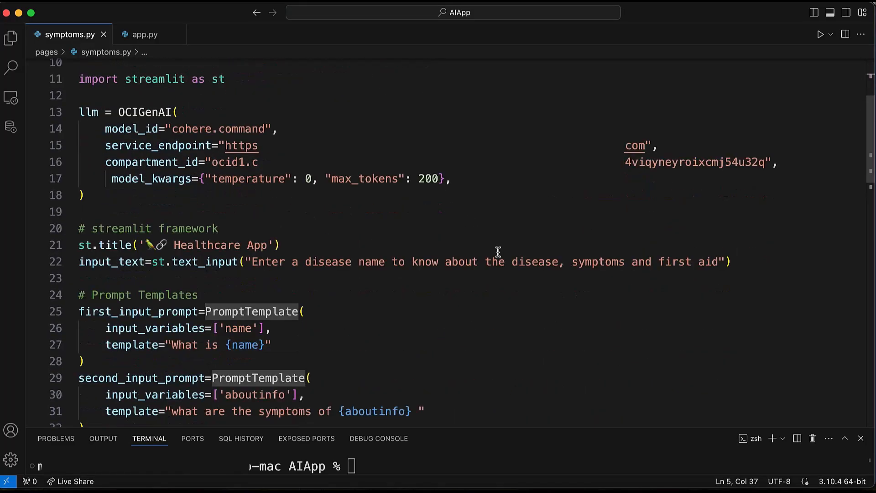
pyautogui.scroll(-3)
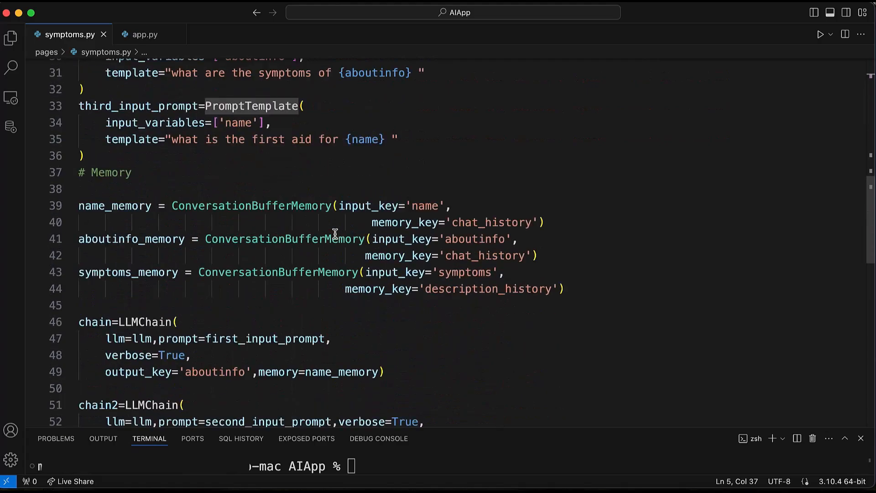
pyautogui.scroll(-3)
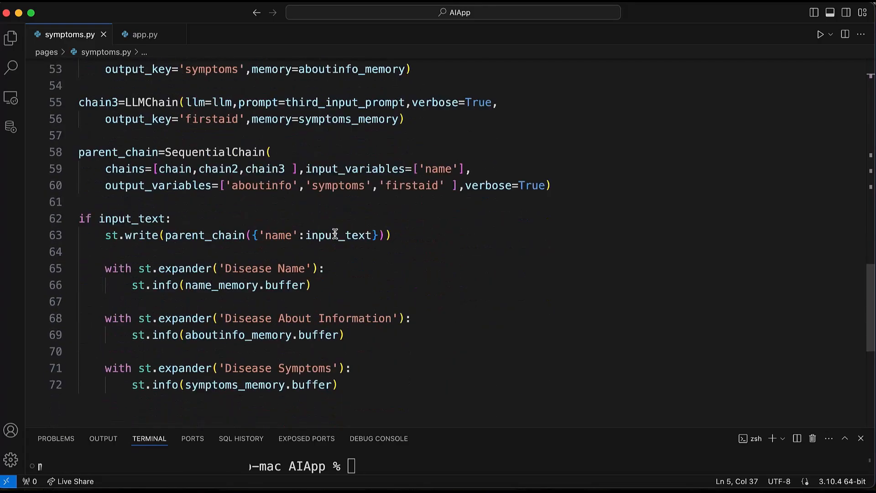
pyautogui.moveTo(396, 248)
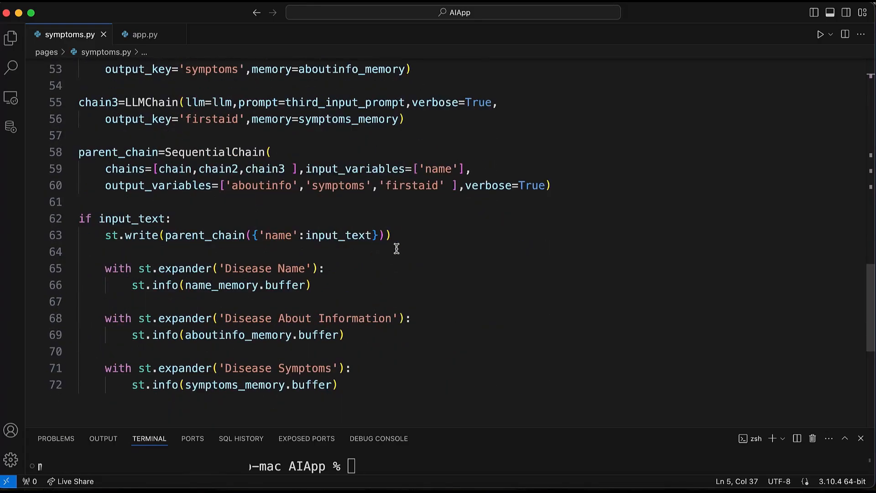
pyautogui.write('streamlit run app.py')
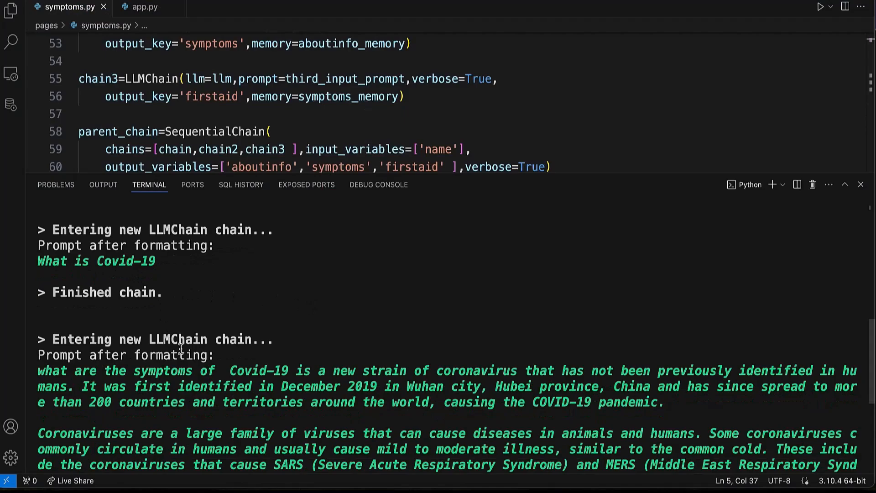
pyautogui.scroll(-3)
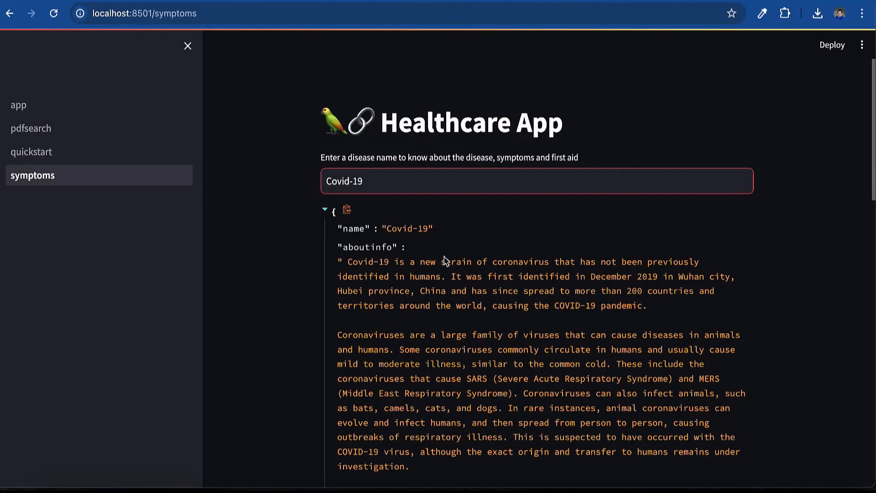
pyautogui.scroll(-3)
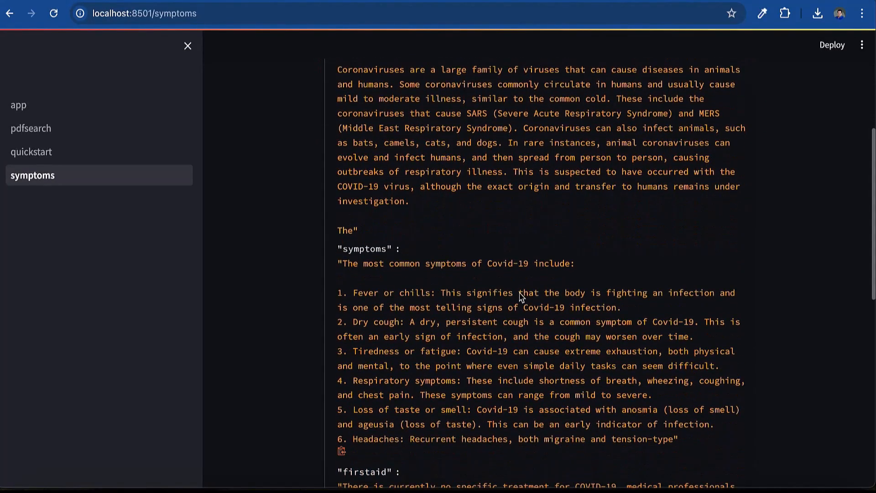
pyautogui.scroll(-3)
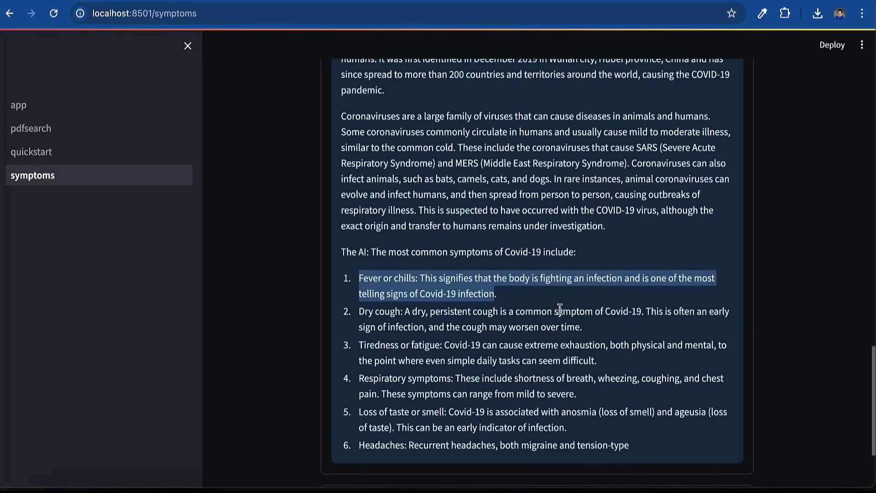
pyautogui.scroll(-3)
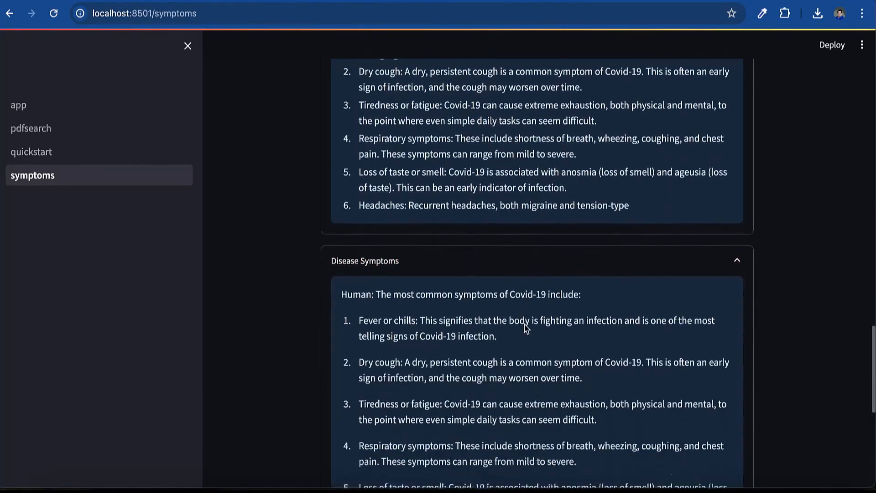